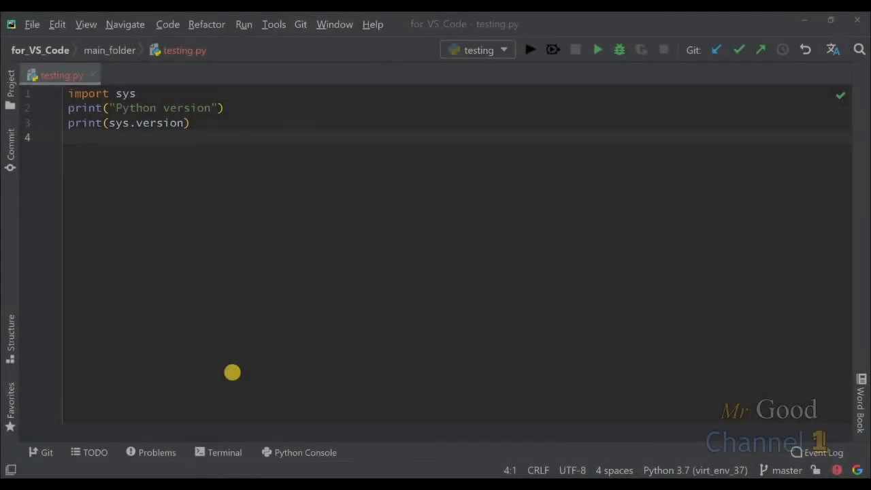
mouse_move(259, 293)
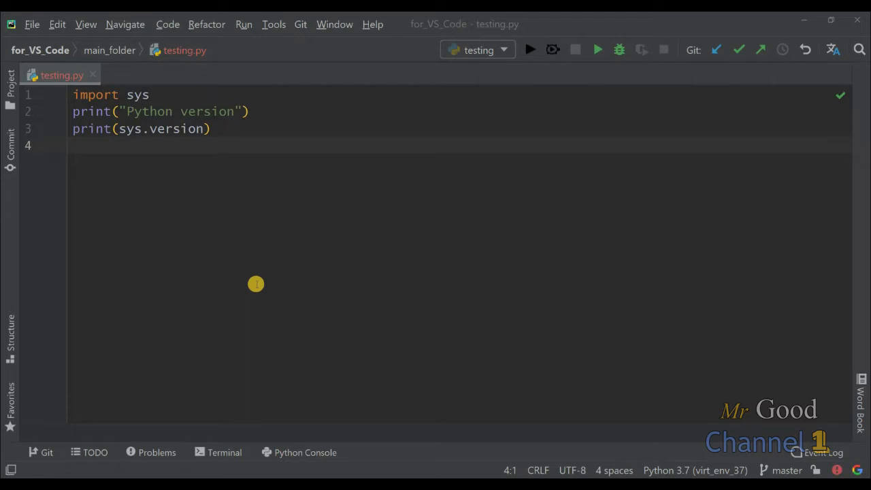
mouse_move(308, 275)
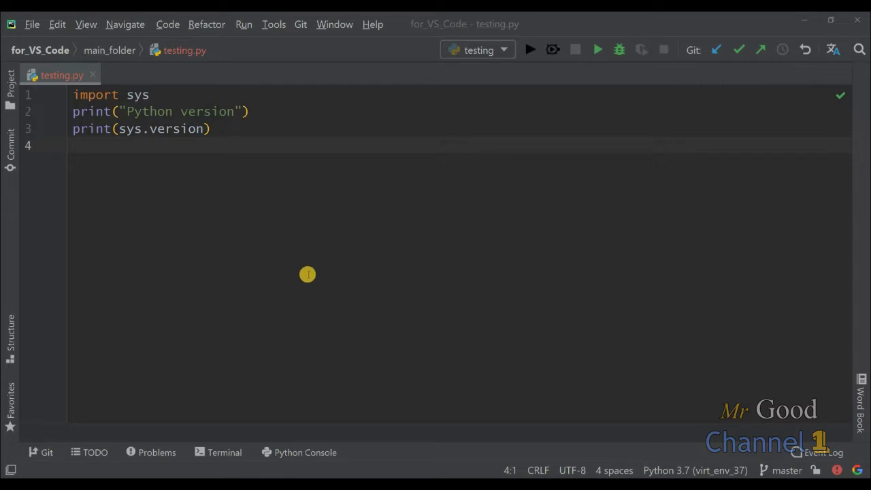
mouse_move(685, 430)
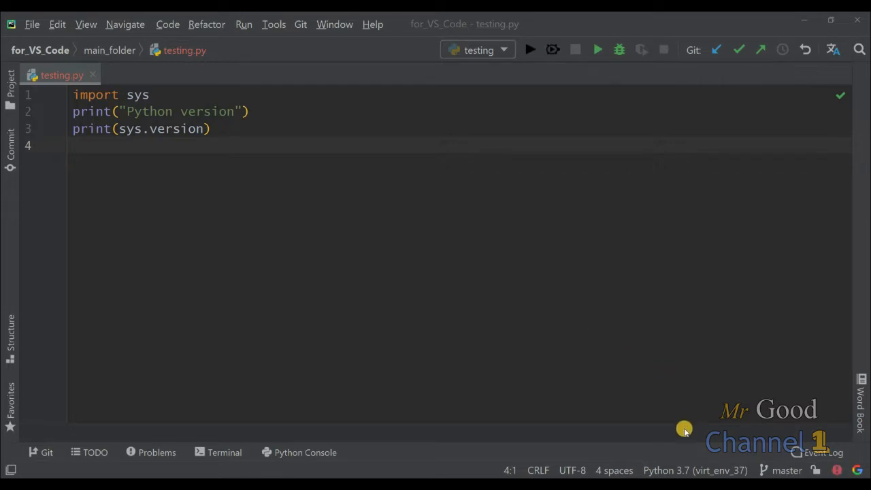
mouse_move(213, 185)
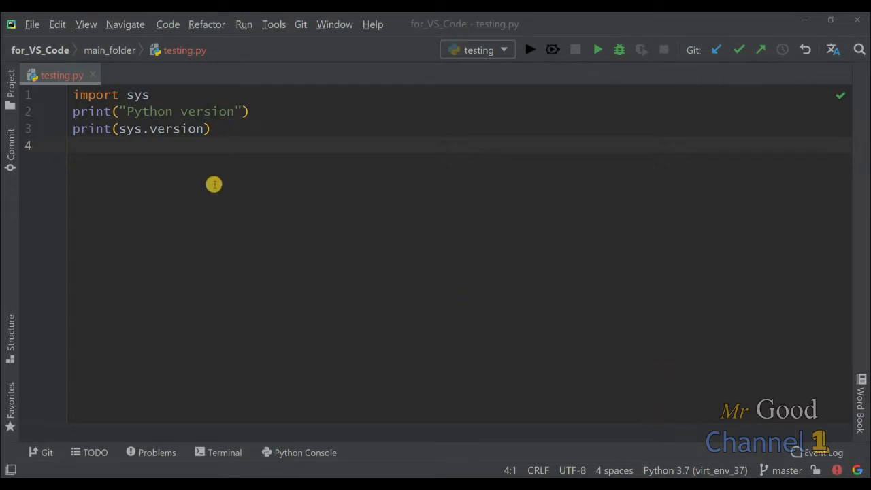
mouse_move(57, 75)
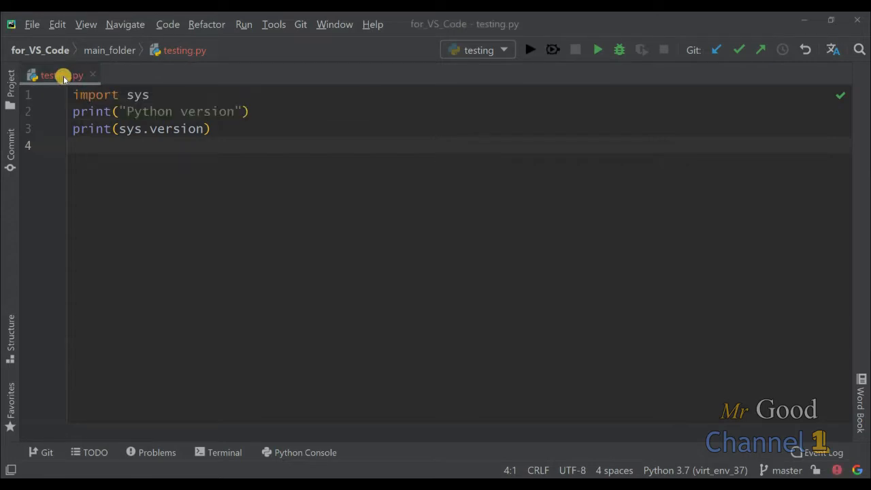
Run testing.py and select the output line reporting Python version 3.7.2
right_click(57, 75)
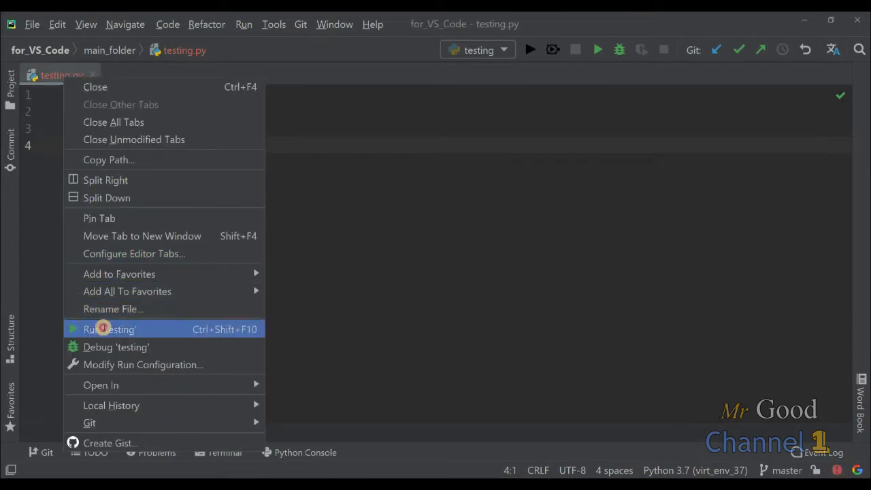
left_click(109, 328)
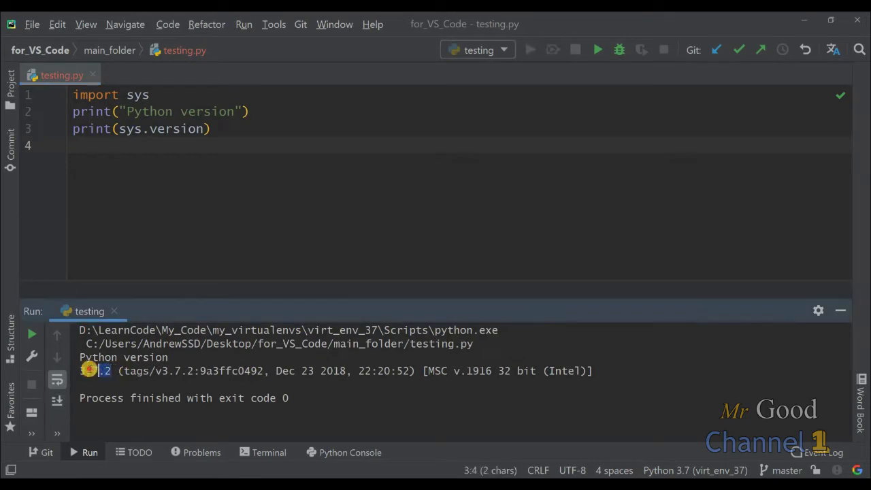
triple_click(123, 357)
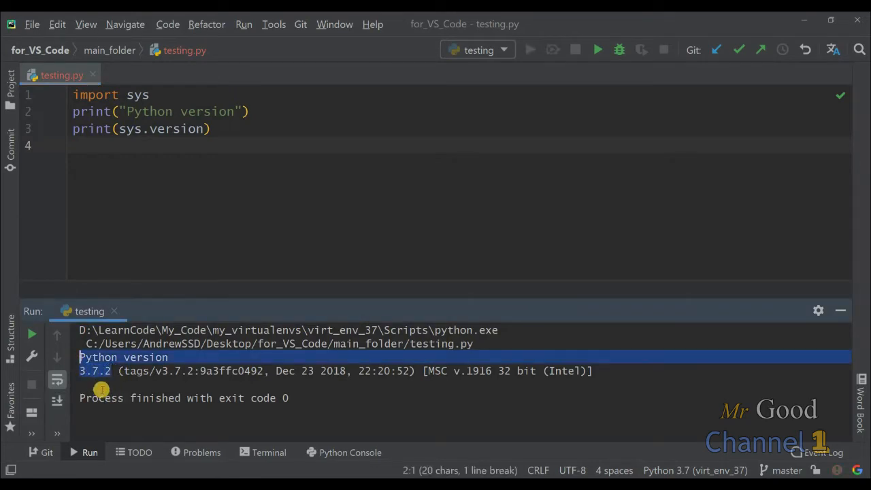
mouse_move(226, 383)
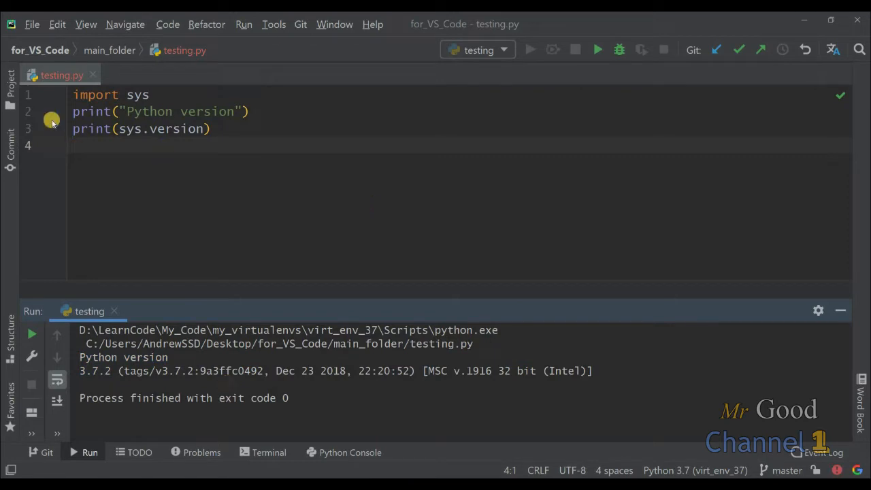
Reach Settings > Project: for_VS_Code > Python Interpreter and show the Add interpreter options
left_click(32, 25)
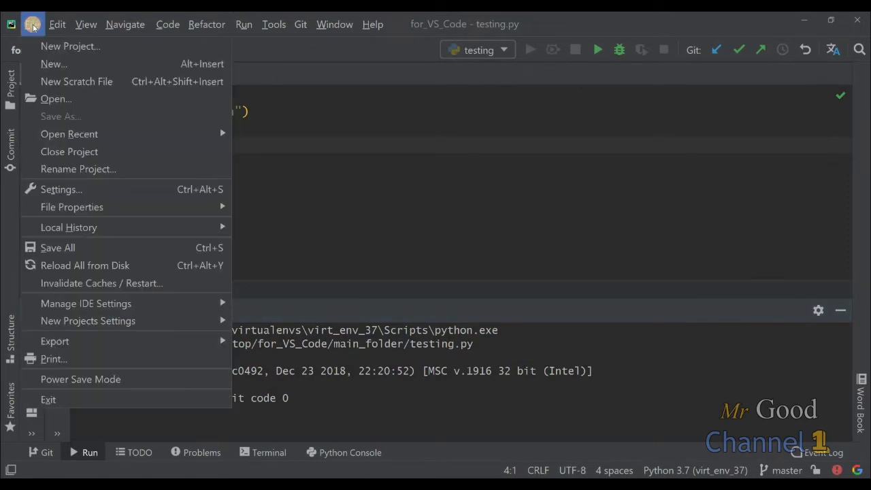
mouse_move(62, 189)
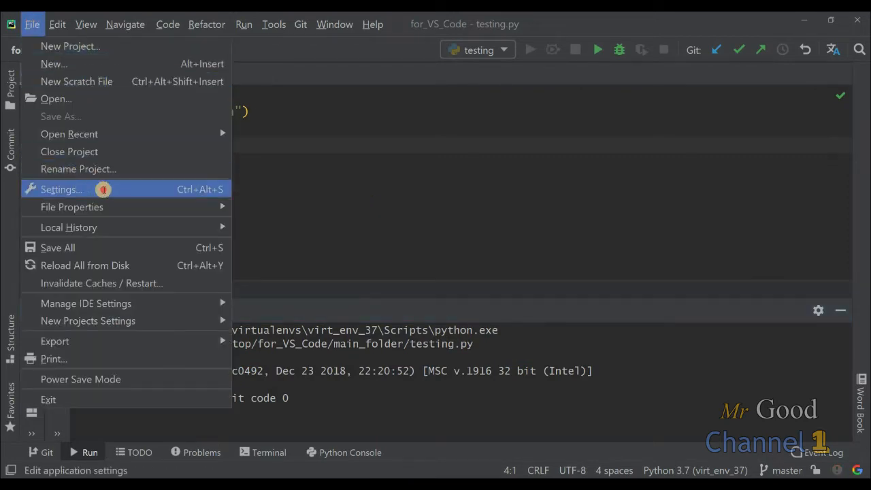
left_click(60, 190)
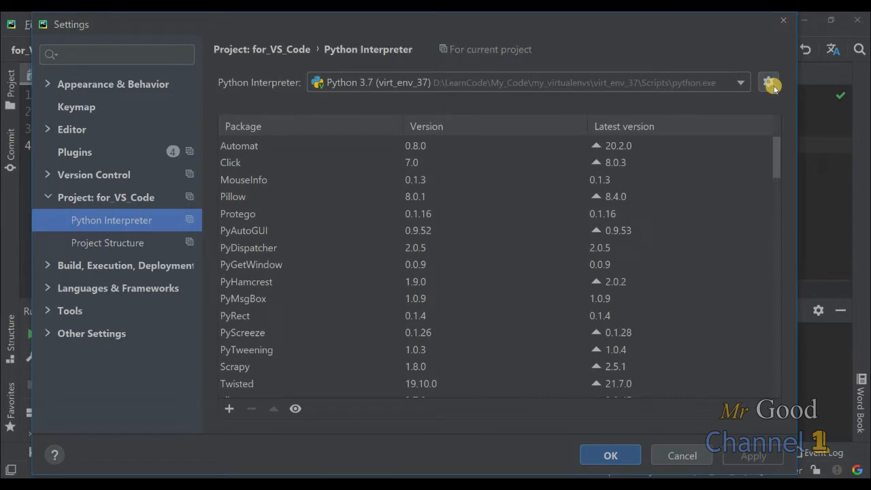
left_click(769, 83)
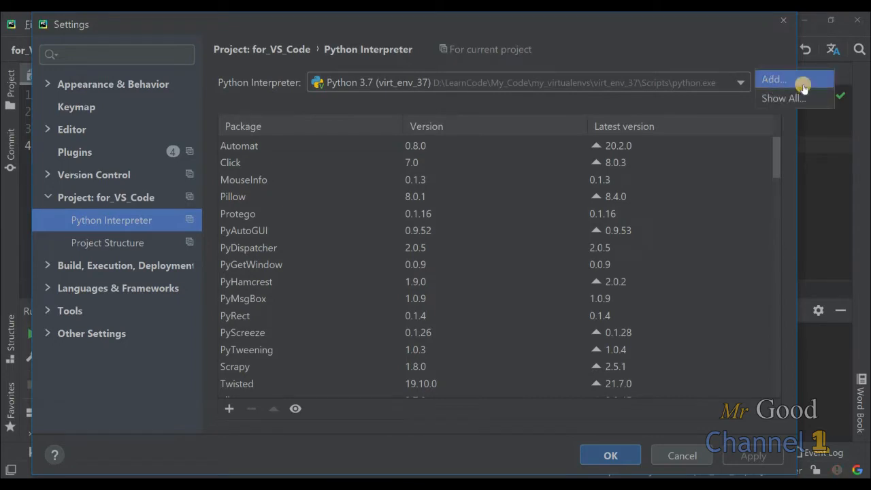
Add a new Virtualenv interpreter with C:\Program Files\Python310\python.exe as base interpreter
left_click(774, 79)
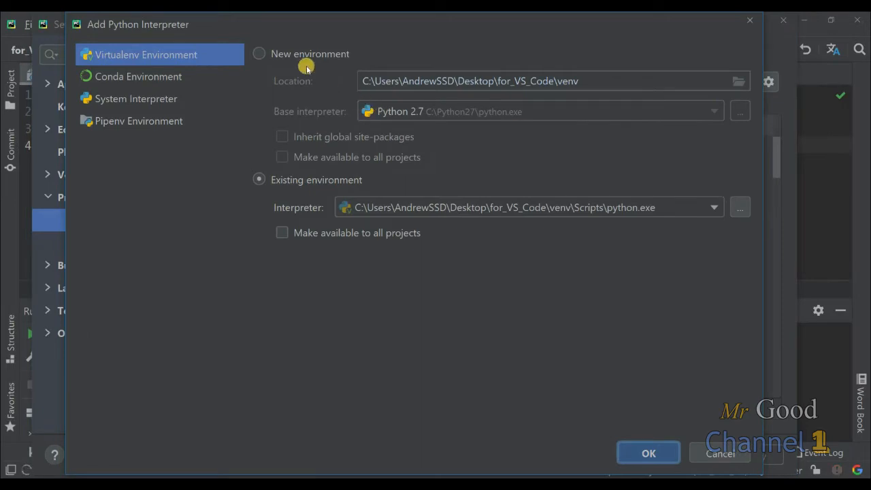
left_click(259, 54)
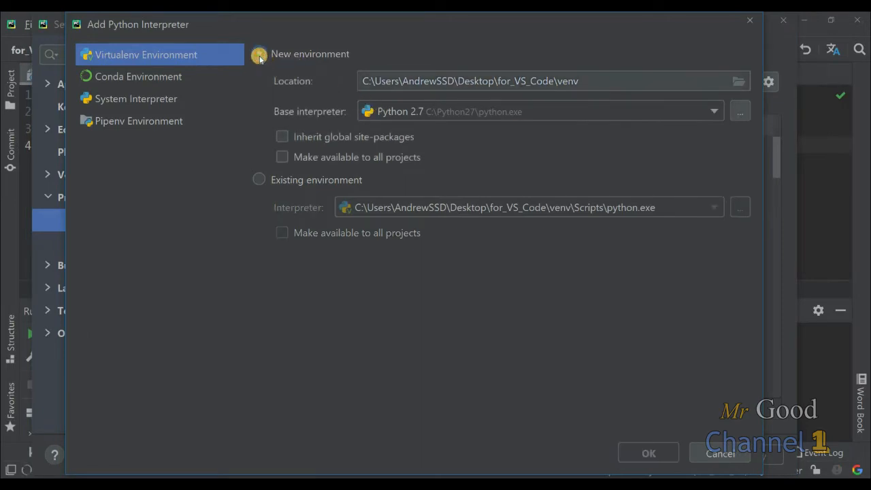
left_click(259, 55)
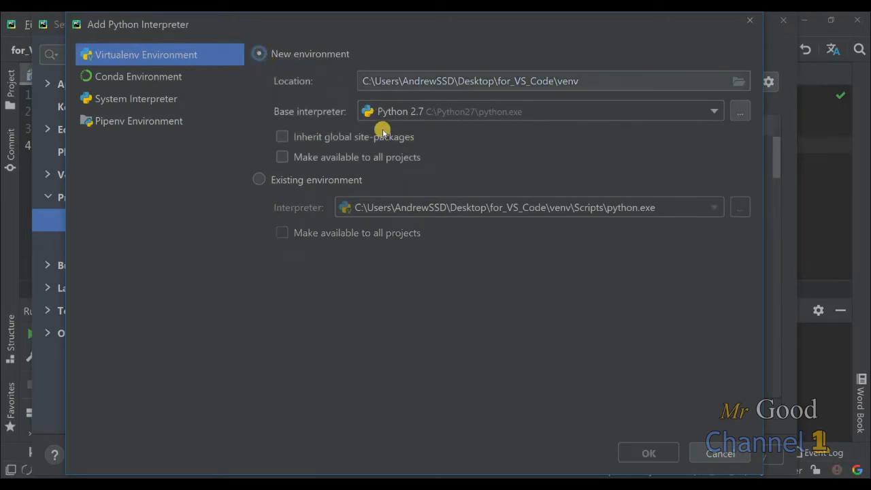
mouse_move(740, 111)
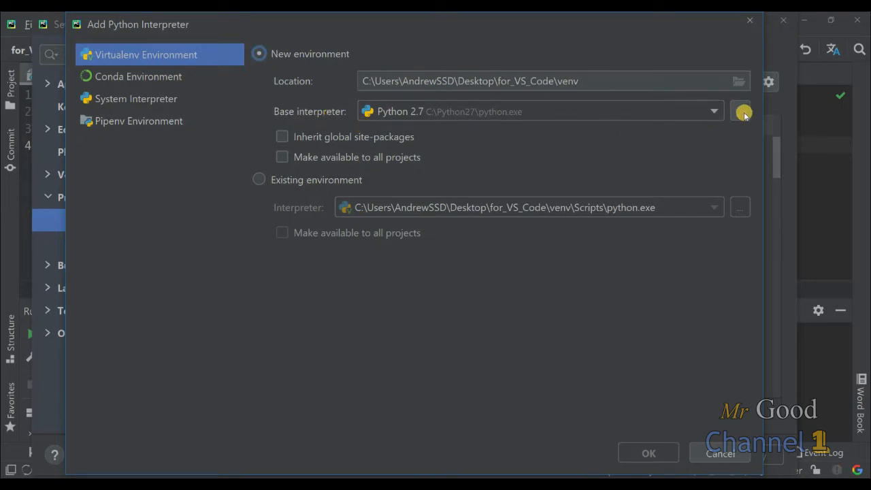
left_click(742, 112)
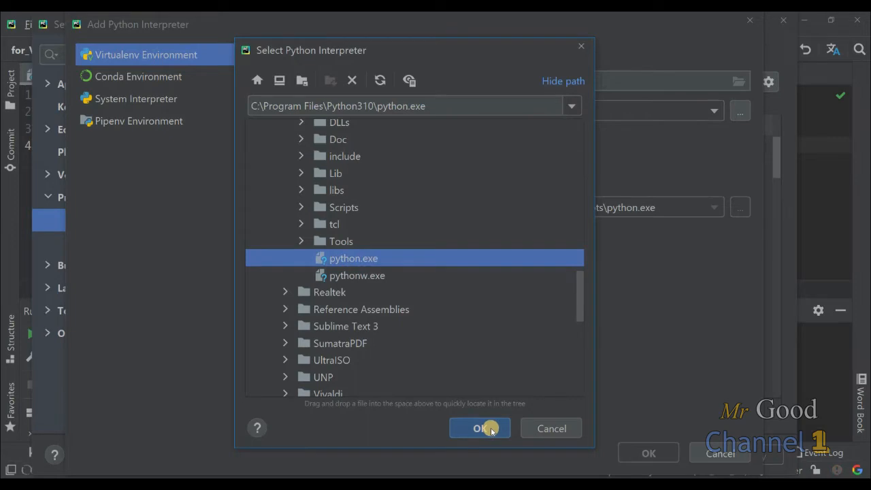
left_click(479, 427)
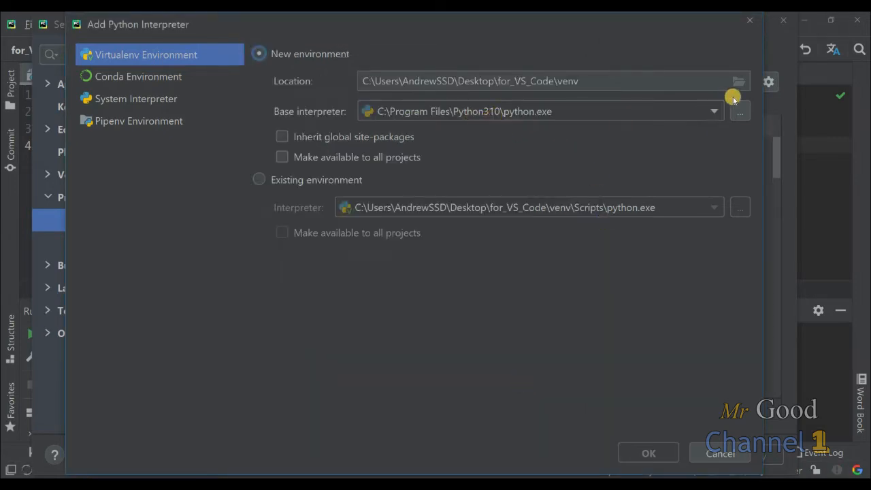
Create the virtualenv at D:\LearnCode\My_Code\my_virtualenvs\virt_env_310
left_click(551, 81)
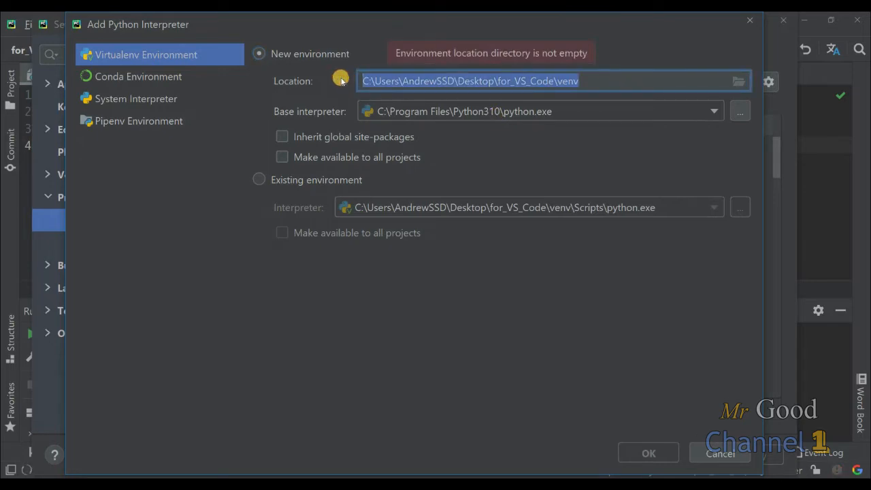
type("D:\\LearnCode\\My_Code\\my_virtualenvs\\virt_env_310")
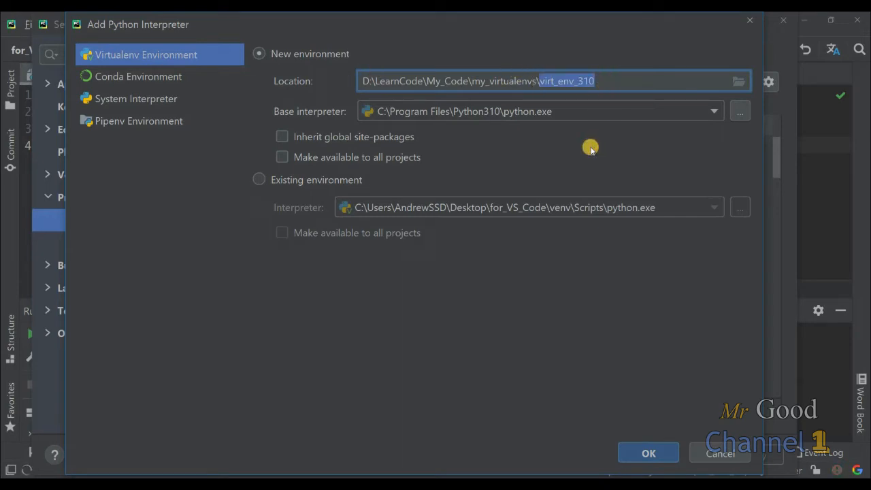
mouse_move(703, 455)
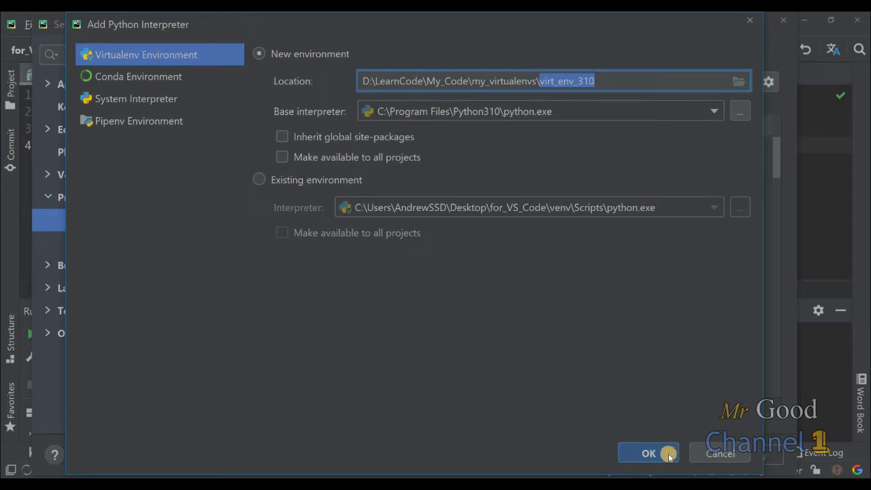
left_click(648, 453)
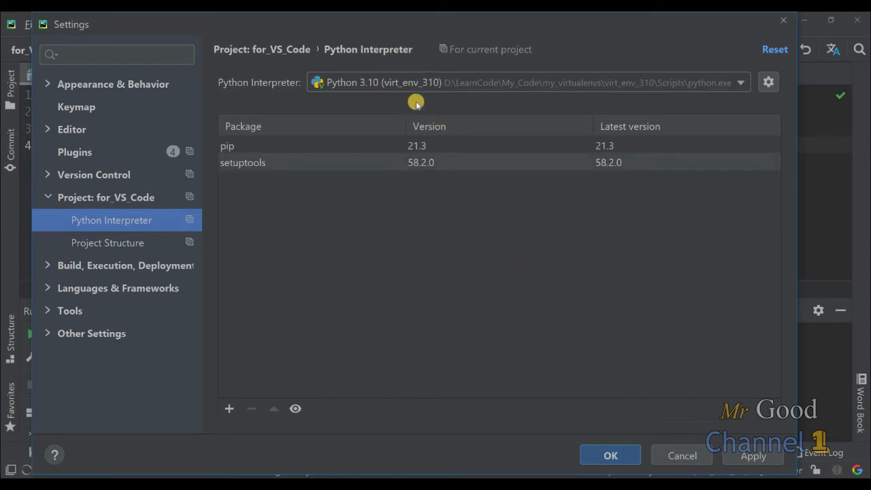
mouse_move(398, 93)
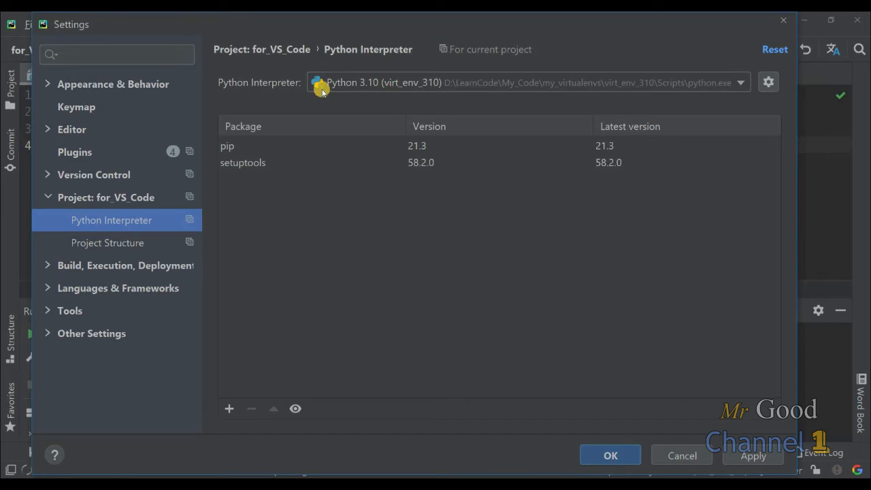
mouse_move(376, 88)
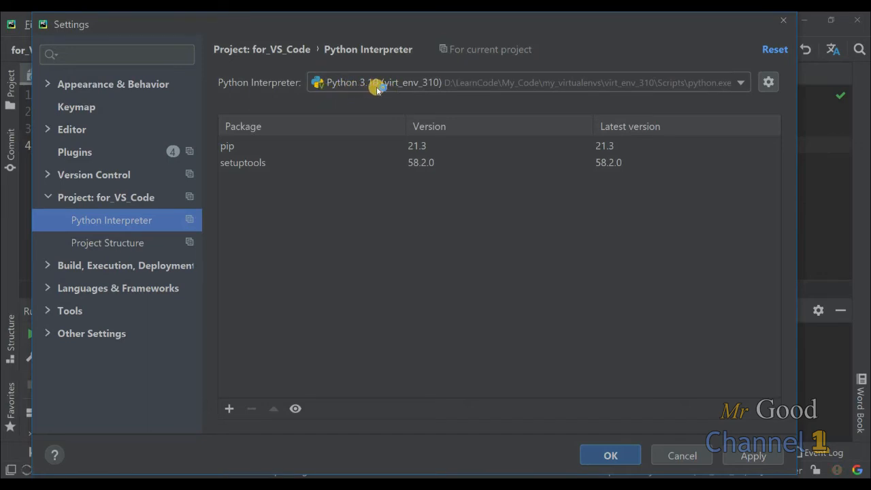
mouse_move(324, 89)
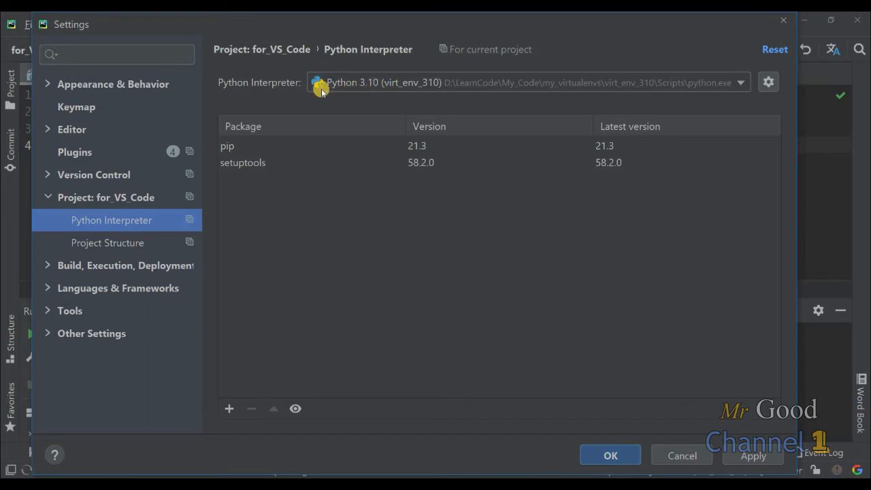
Apply Python 3.10 (virt_env_310) as the project interpreter and close Settings with OK
left_click(609, 455)
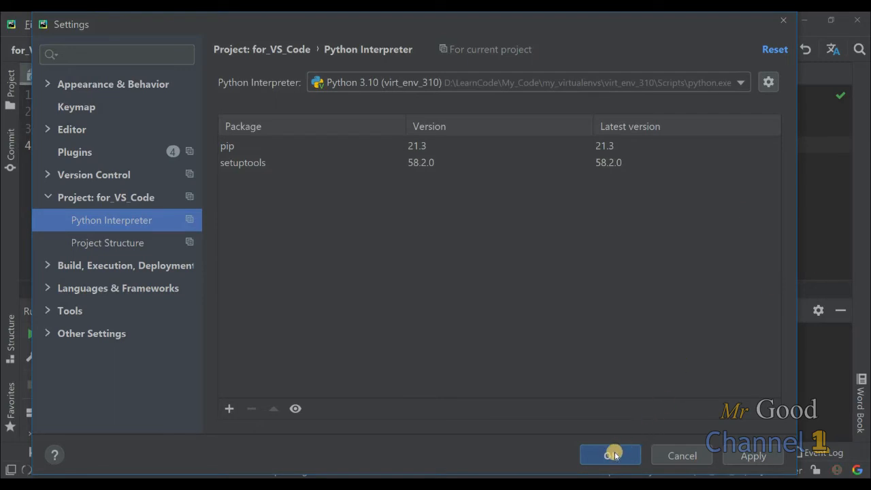
left_click(610, 455)
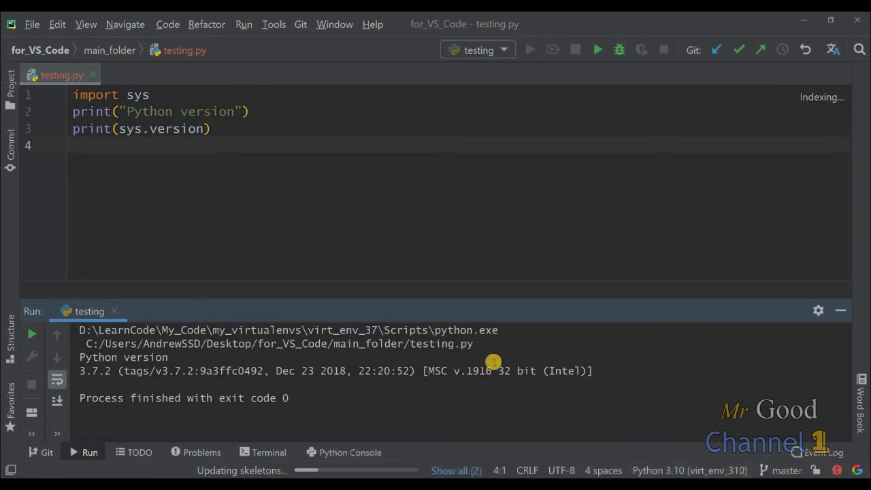
mouse_move(189, 120)
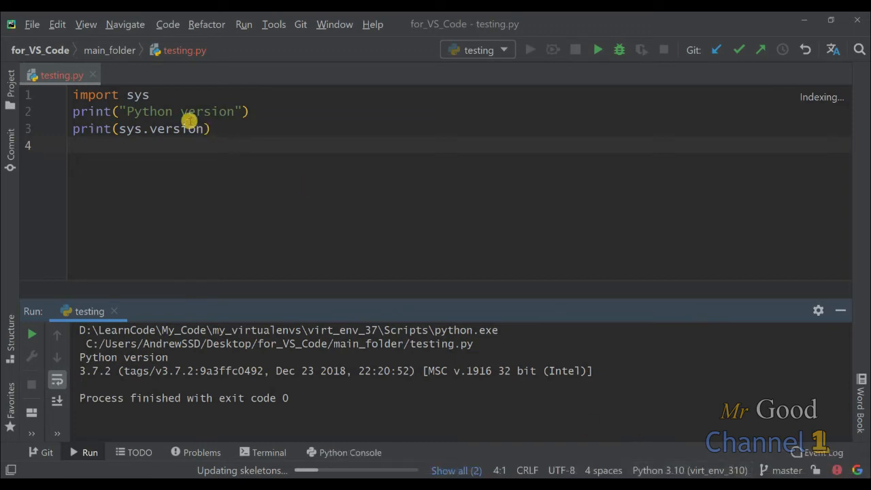
Rerun testing.py so it reports Python 3.10.0 from virt_env_310
right_click(57, 75)
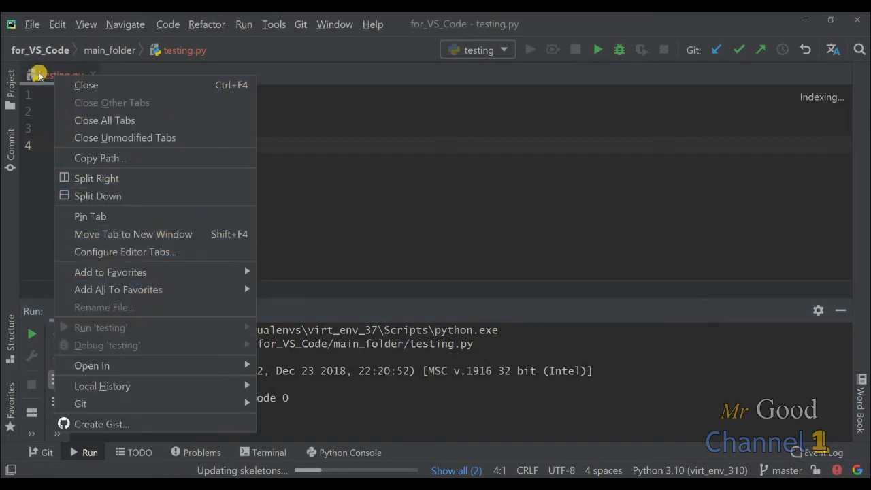
left_click(61, 75)
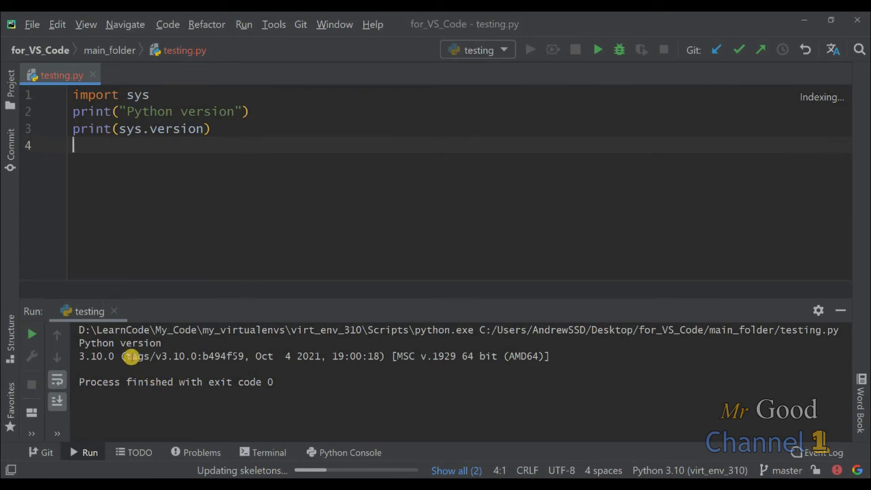
mouse_move(112, 357)
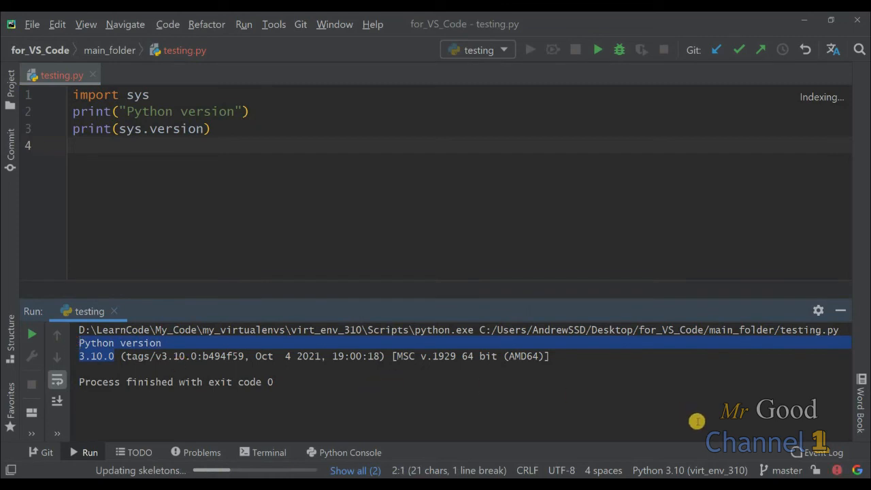
mouse_move(689, 472)
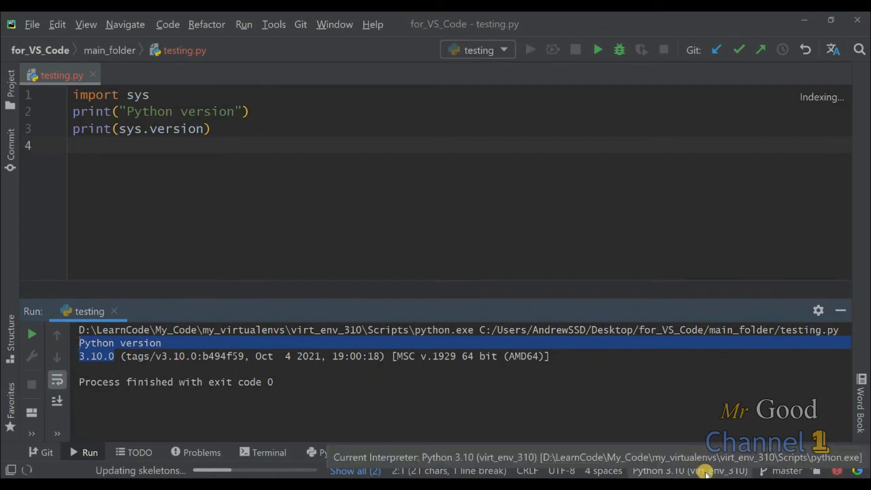